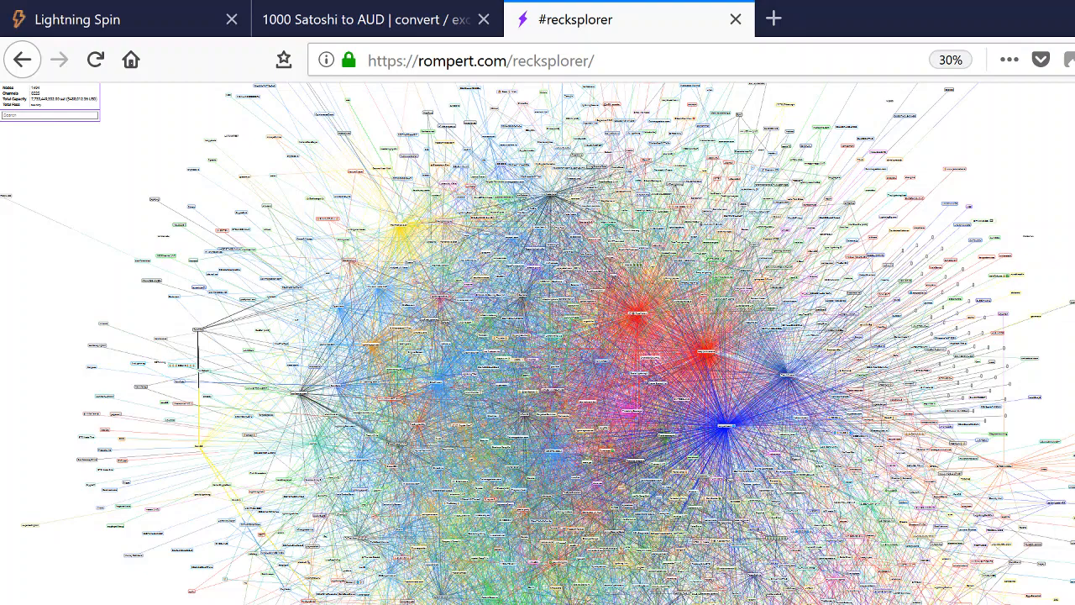
mouse_move(32, 199)
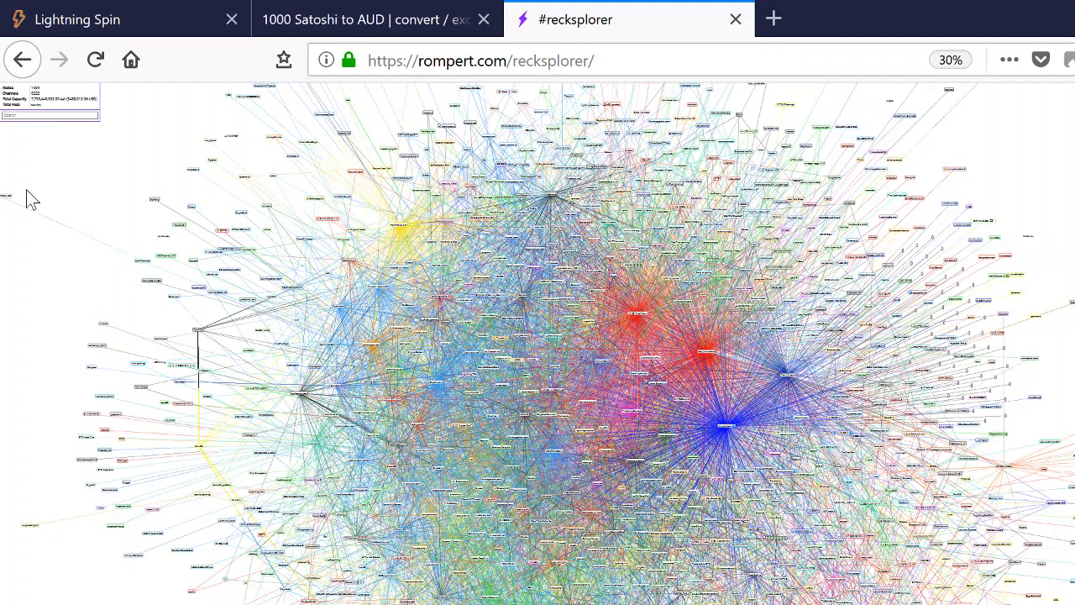
Zoom the Recksplorer Lightning network map from 30% to 67% to inspect the node graph, then minimize the browser
scroll("up", 3)
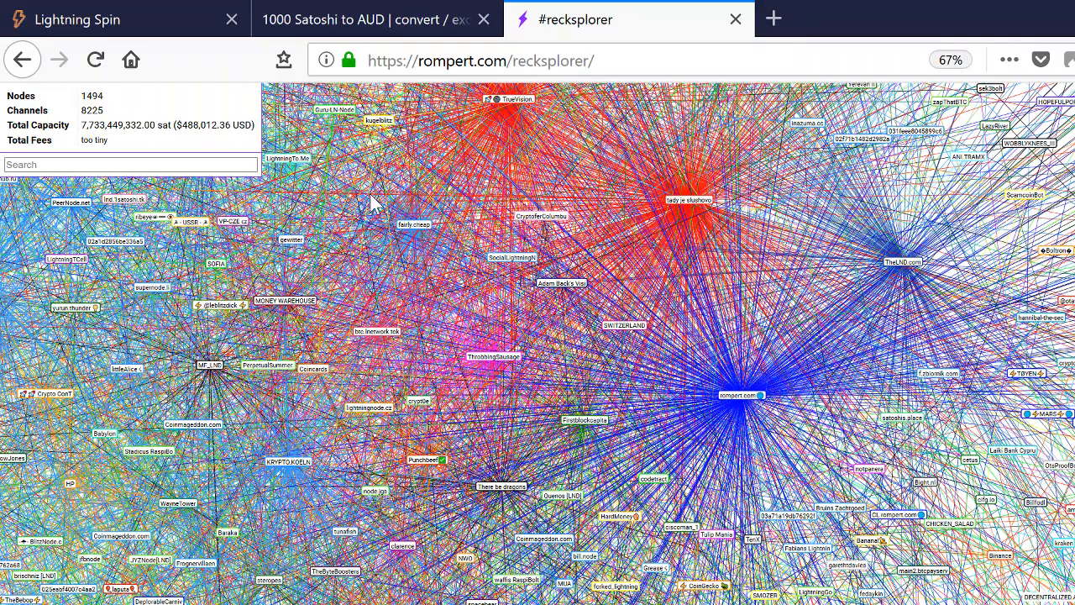
scroll("down", 3)
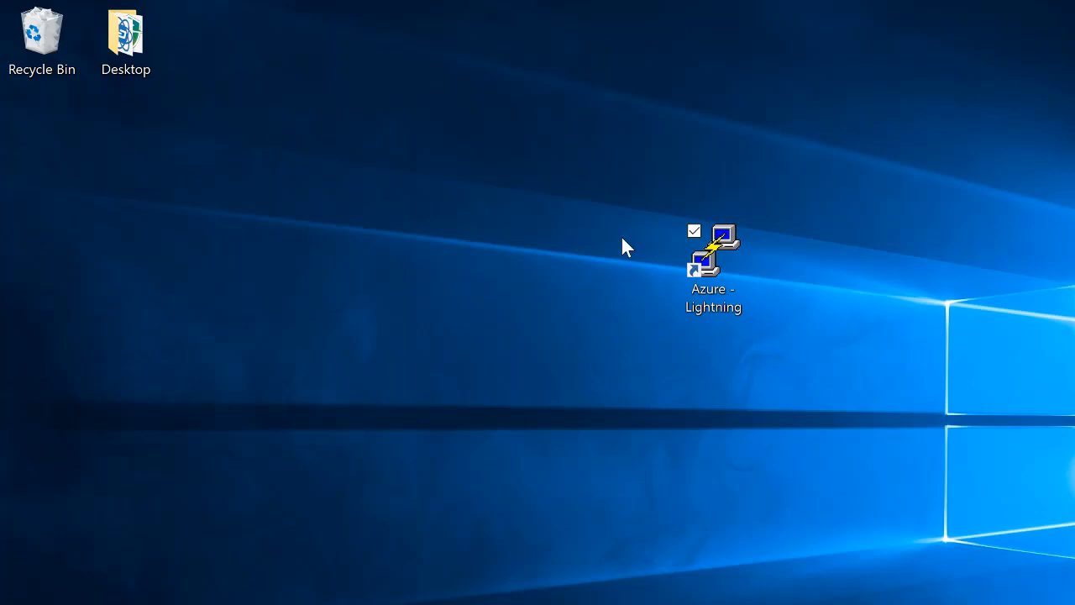
Log into the Azure Lightning server in PuTTY, enter the lightning folder, and begin a lightning-cli pay command
double_click(713, 252)
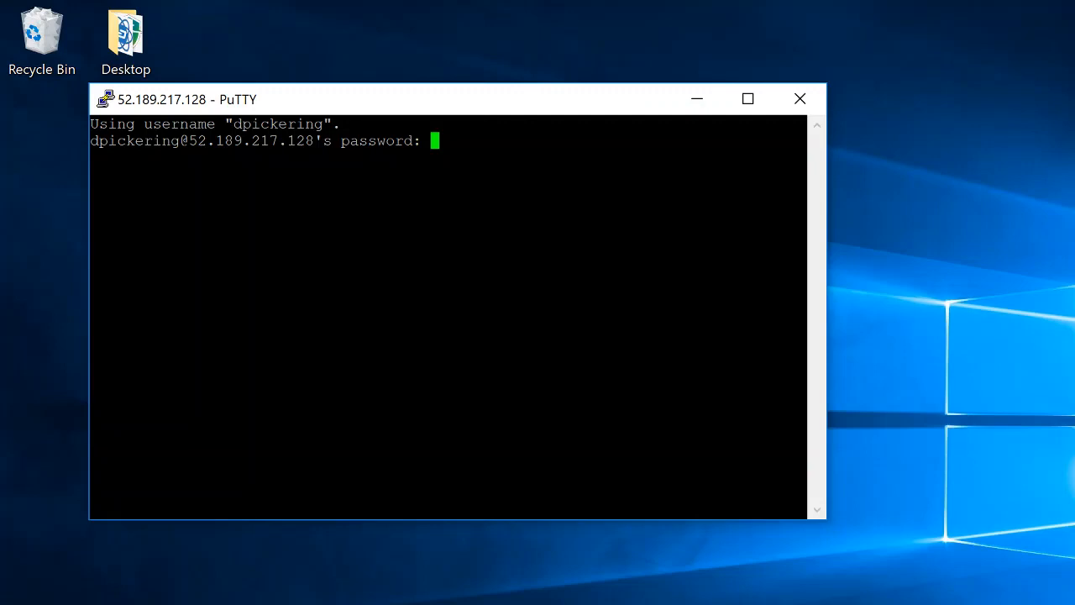
key("Return")
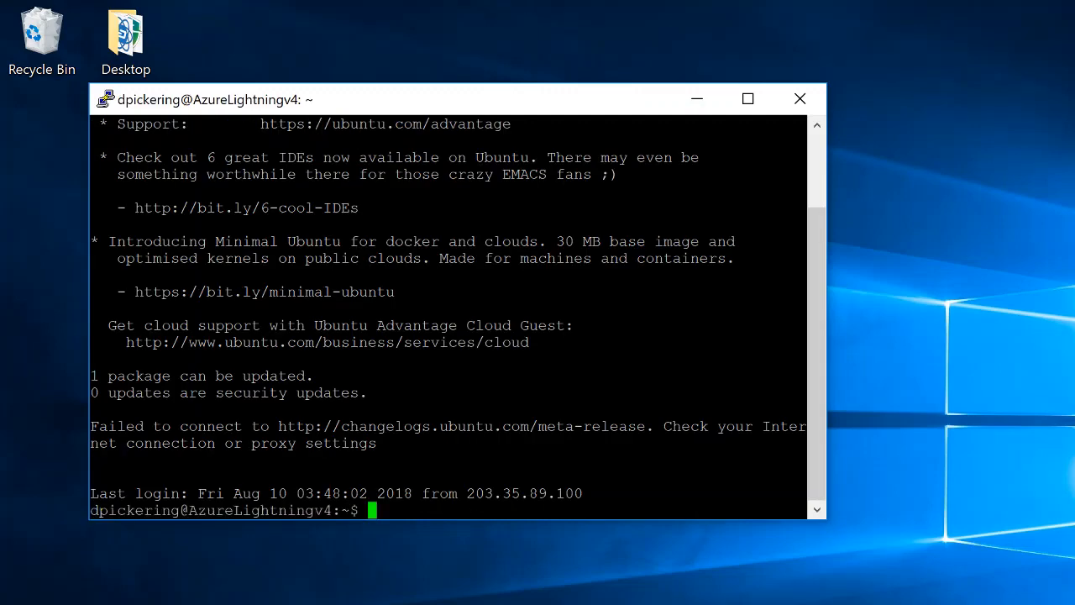
type("cd ligh")
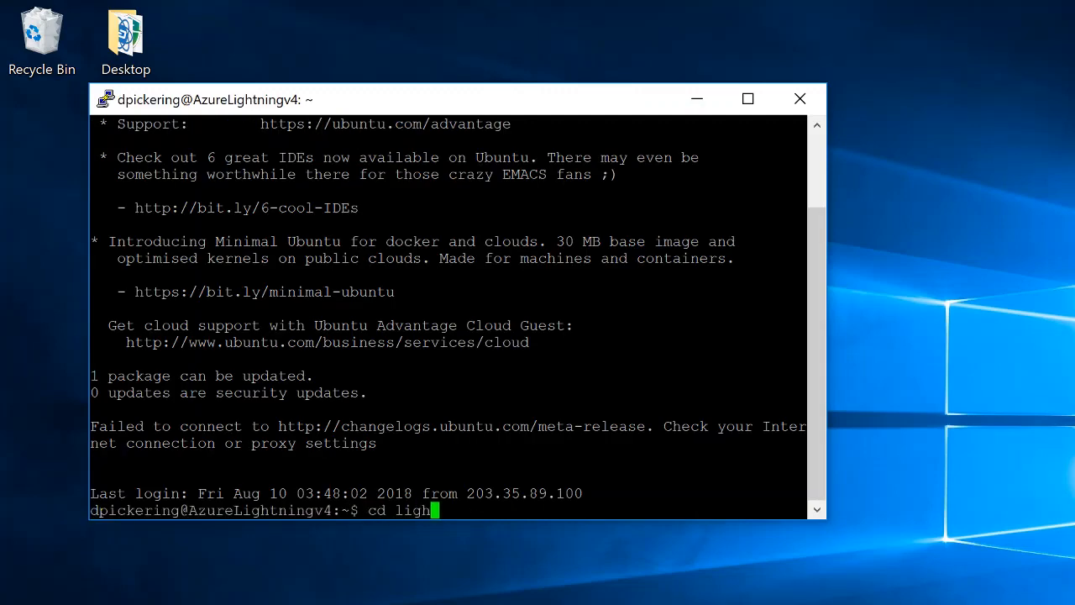
key("Return")
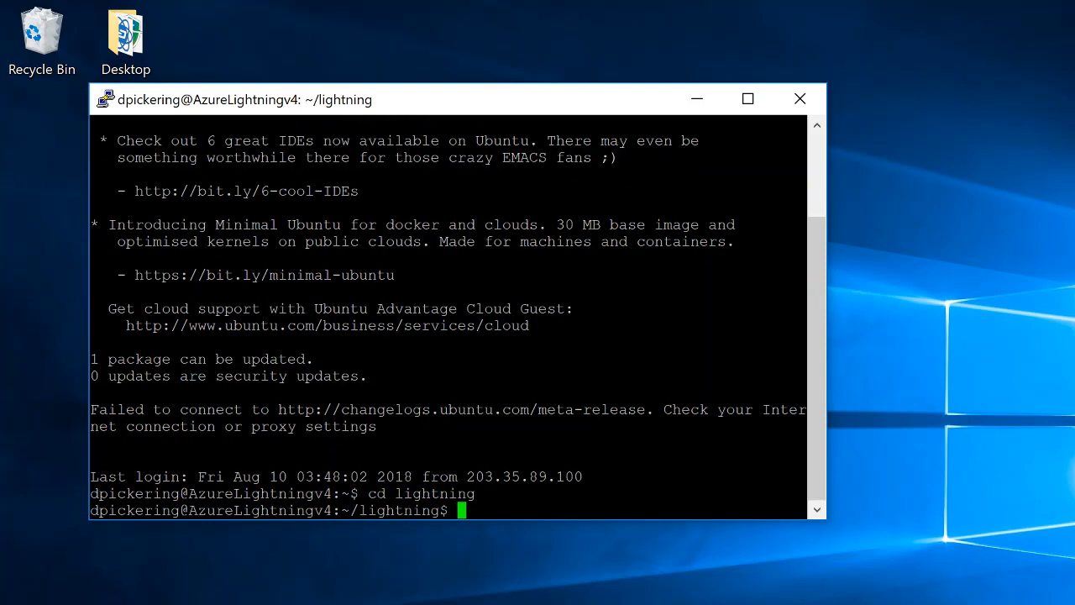
type("cd lightning")
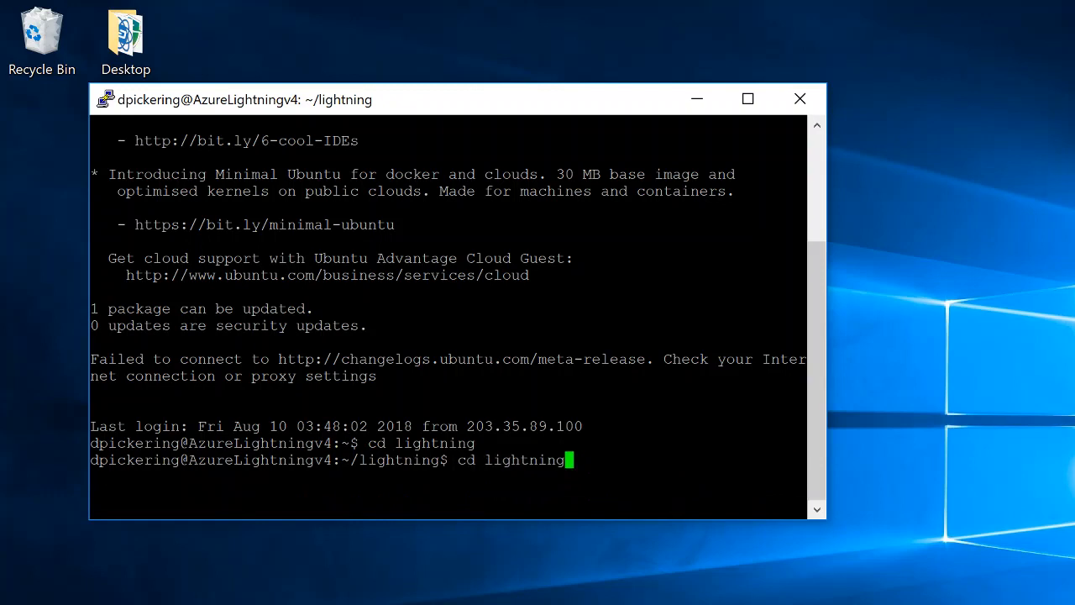
type("cli/lightning-cli invoi")
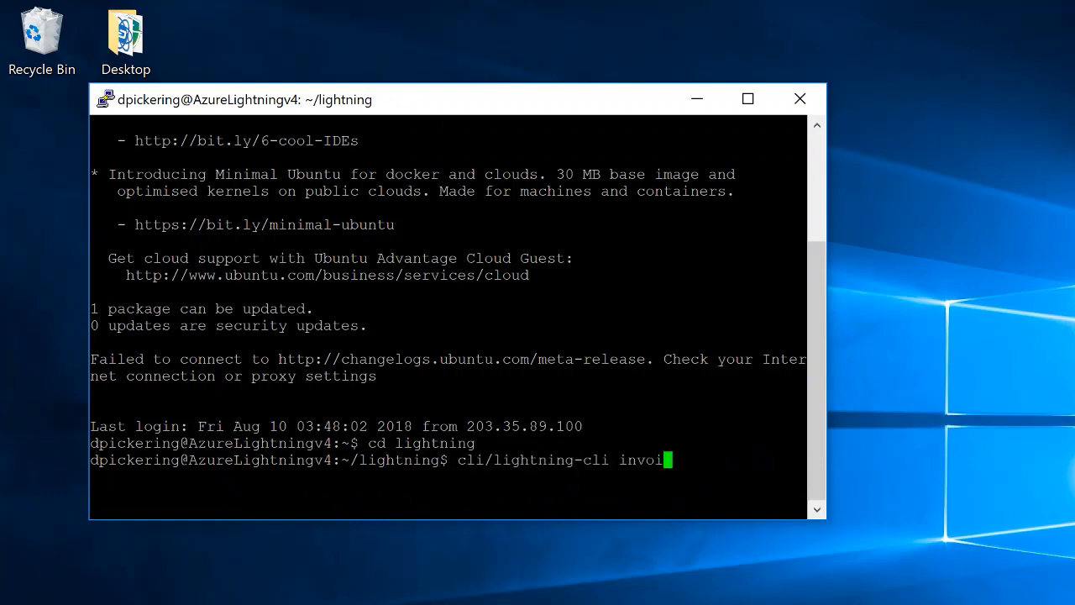
type("pay")
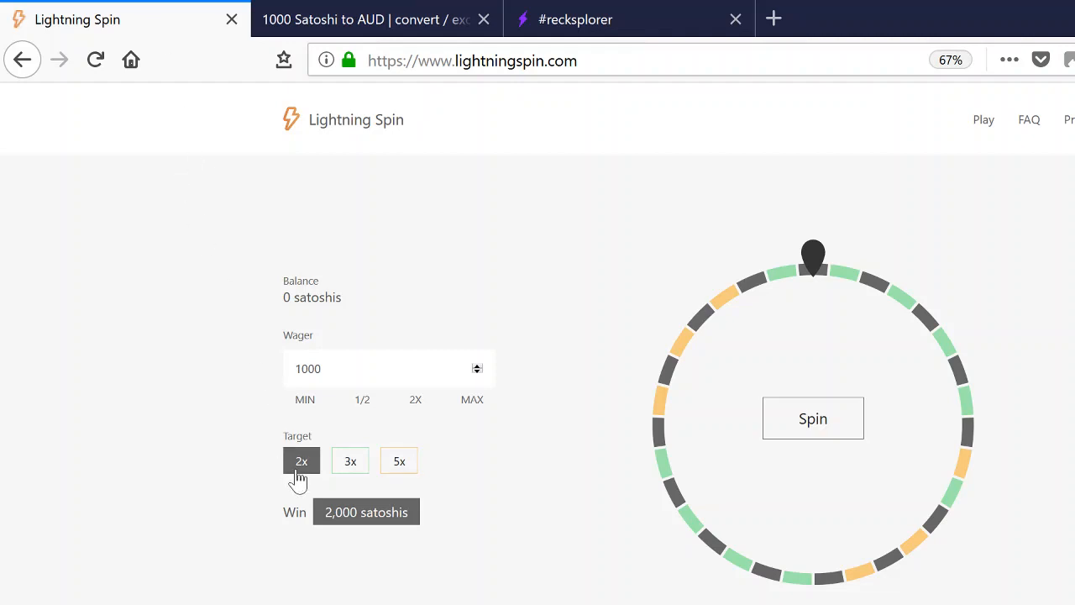
Target 2x on the 1000-satoshi wager and confirm it equals 0.0870 AUD in the converter
left_click(399, 460)
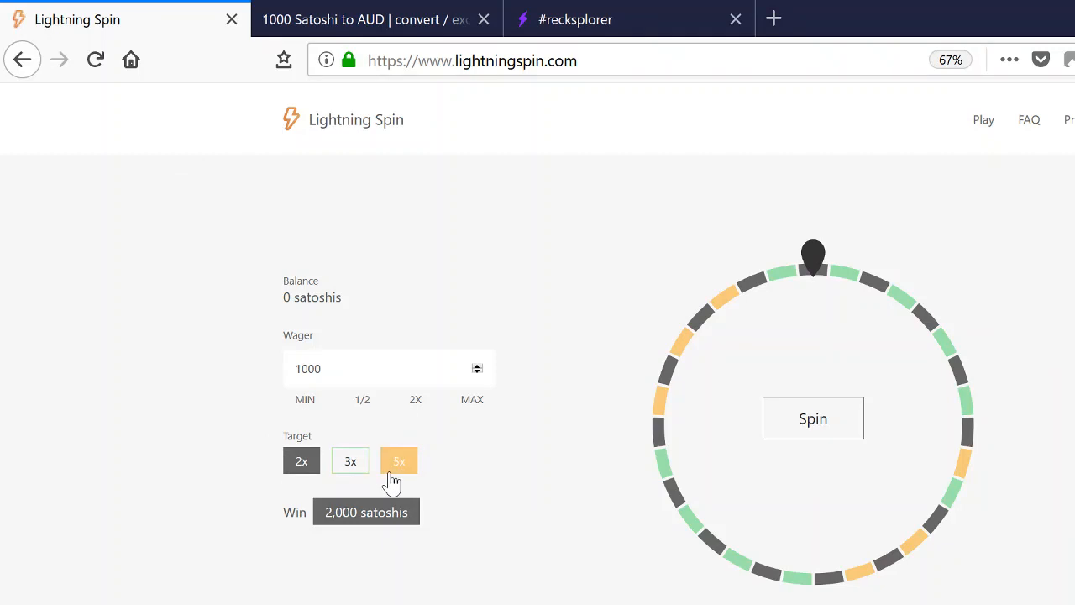
left_click(301, 460)
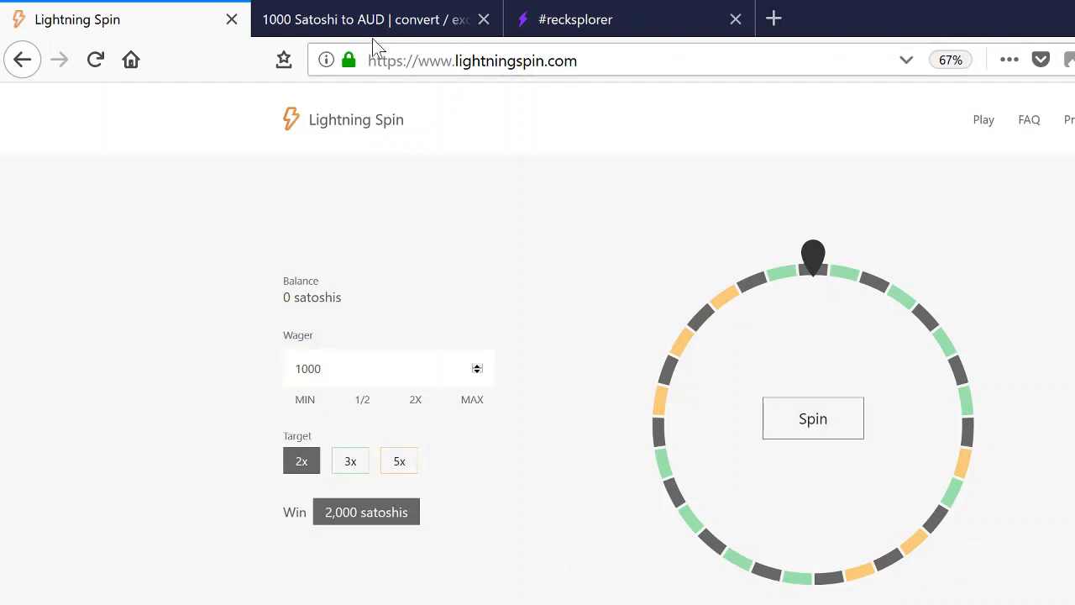
left_click(374, 19)
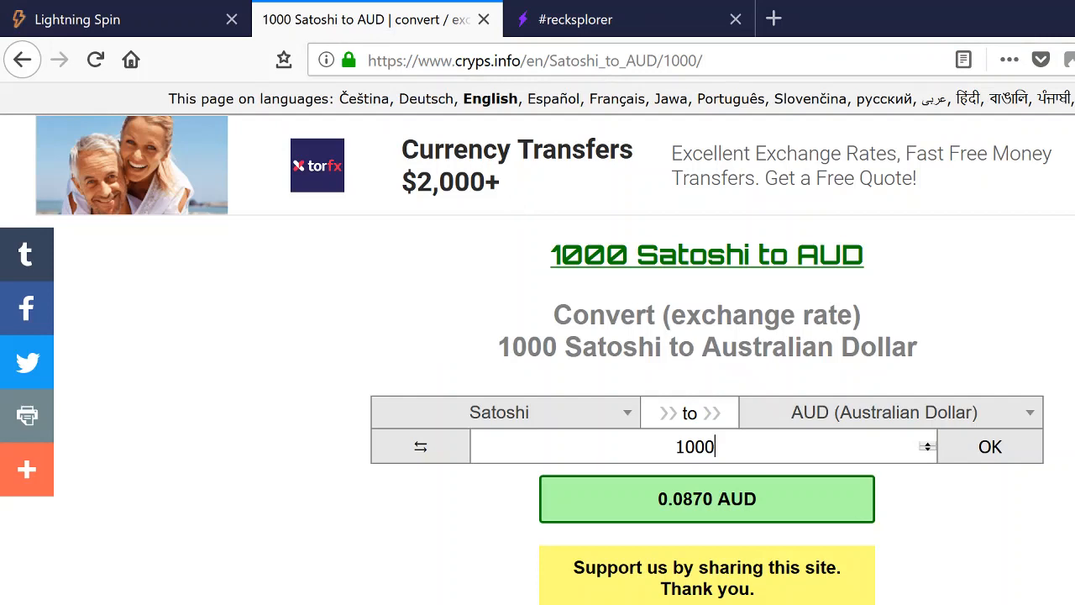
mouse_move(162, 70)
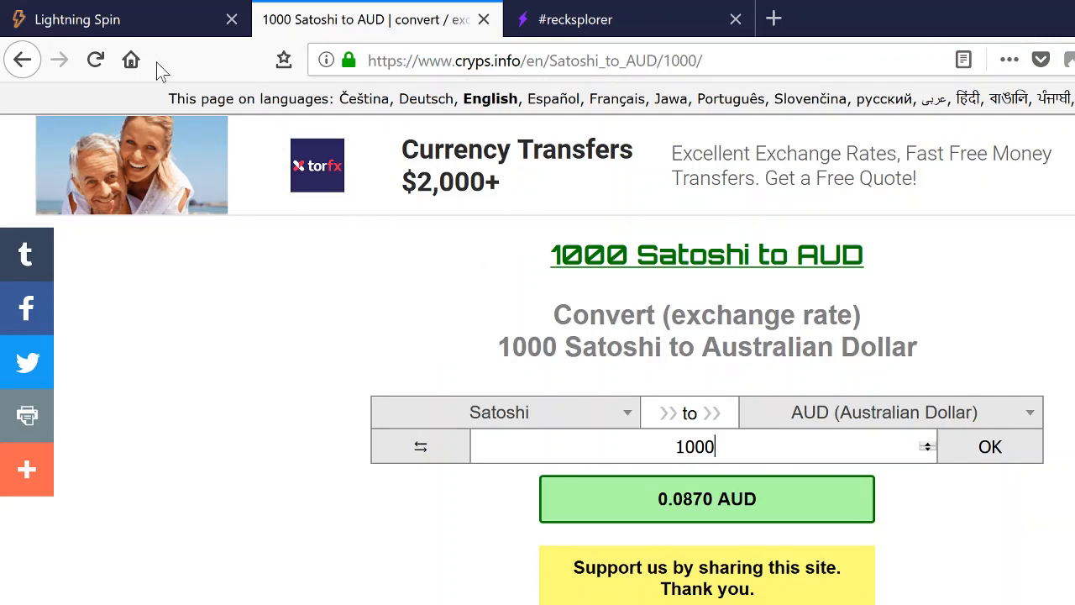
left_click(75, 18)
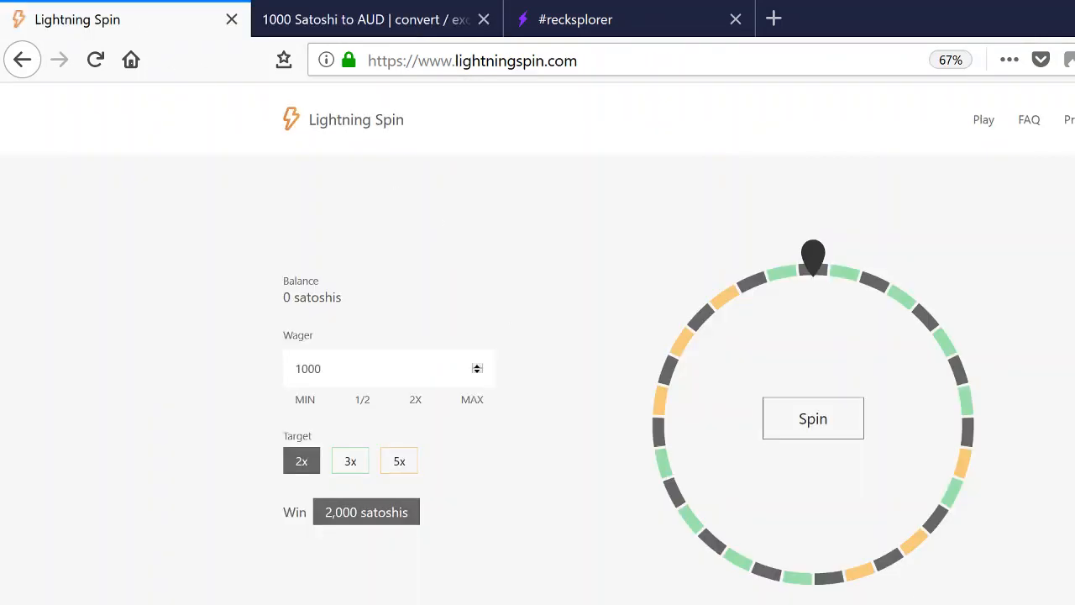
mouse_move(1067, 501)
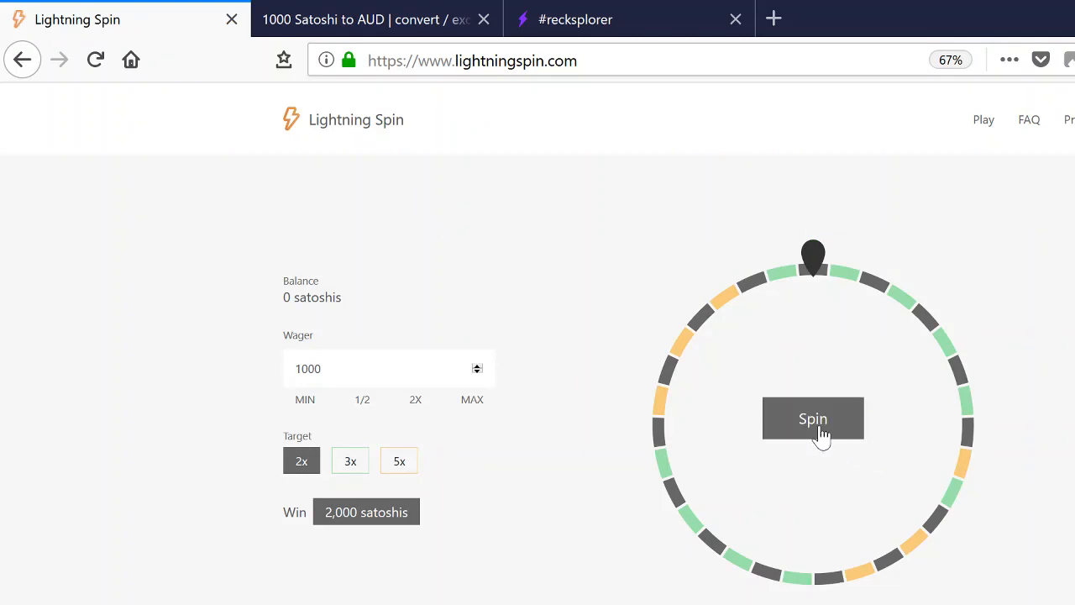
Start the spin, copy its payment request, and dismiss the payment confirmation so the wheel spins
left_click(812, 419)
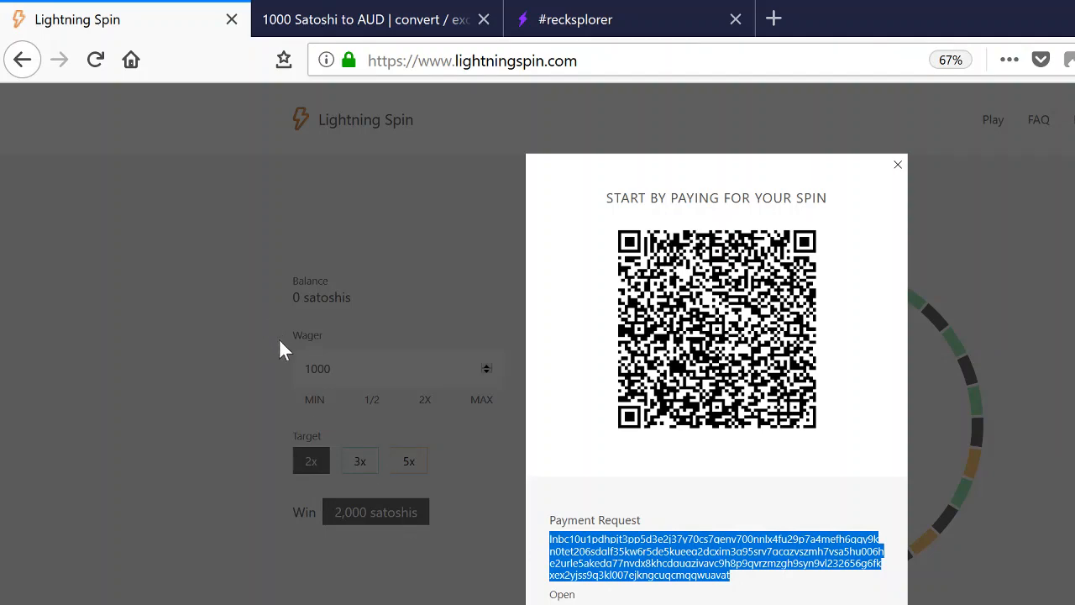
right_click(714, 555)
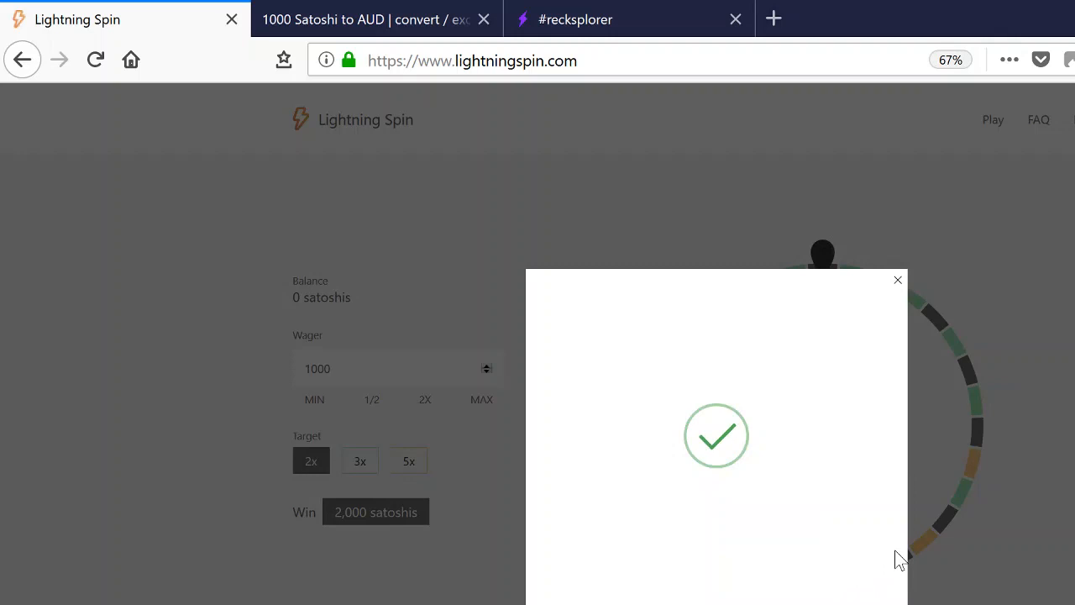
left_click(897, 279)
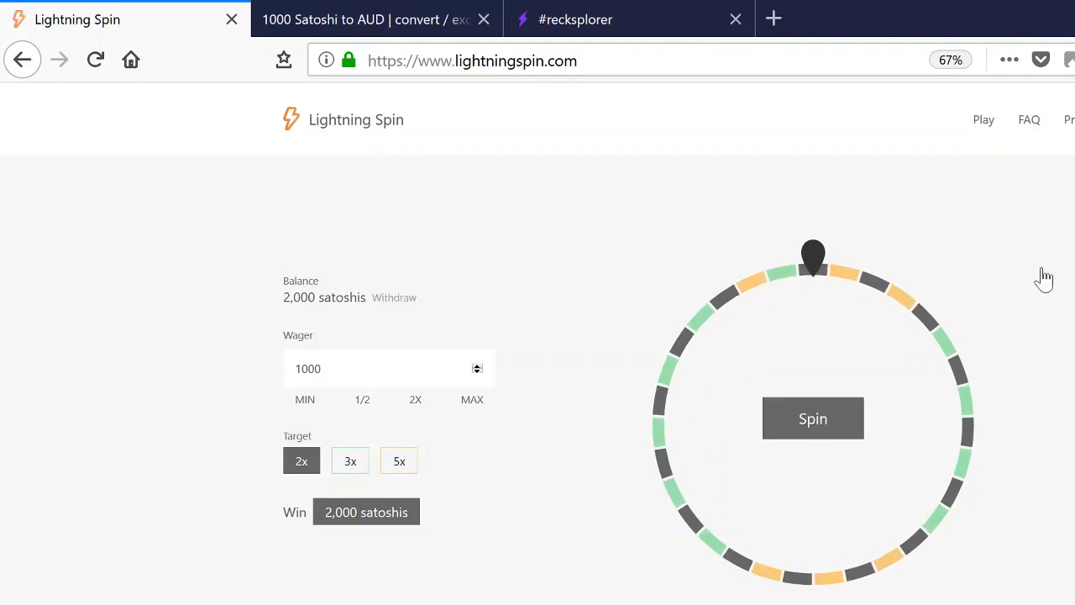
mouse_move(395, 284)
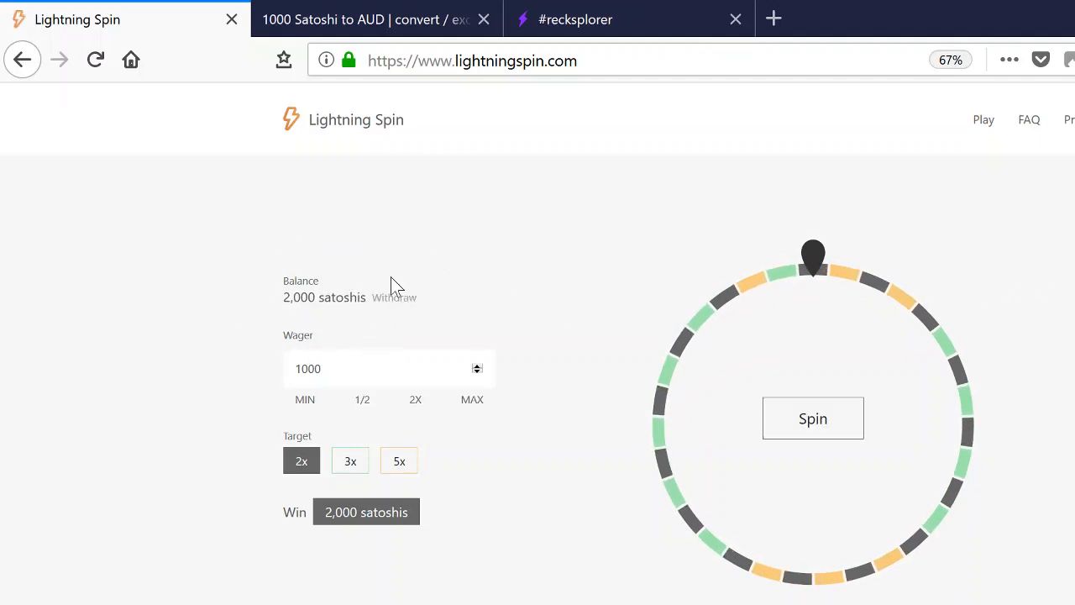
mouse_move(395, 310)
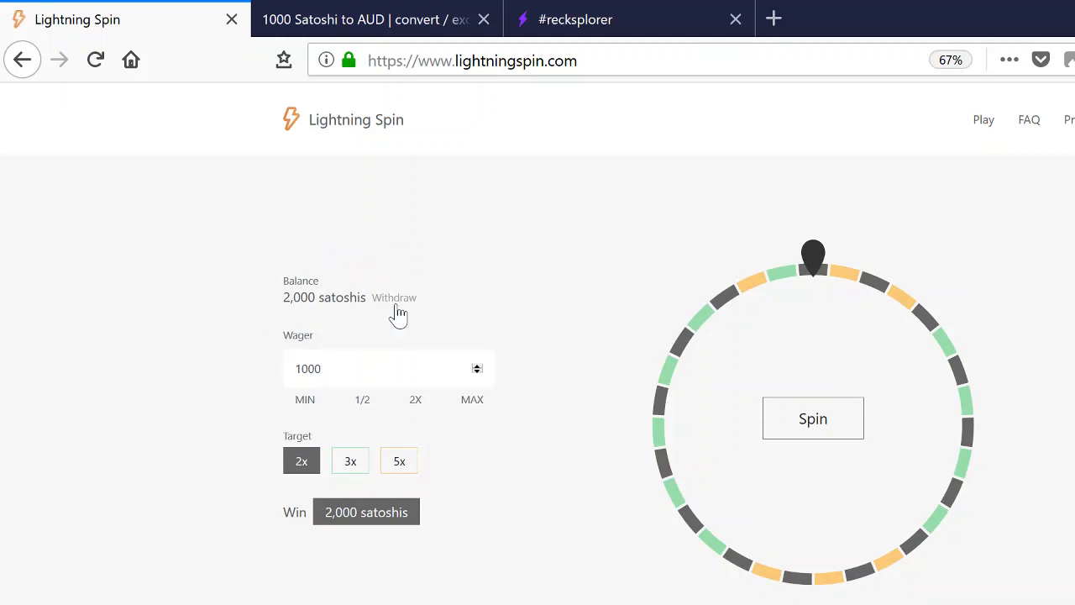
Start the withdrawal and create a 2,000,000-millisatoshi invoice labelled 'black win' on the node
left_click(394, 298)
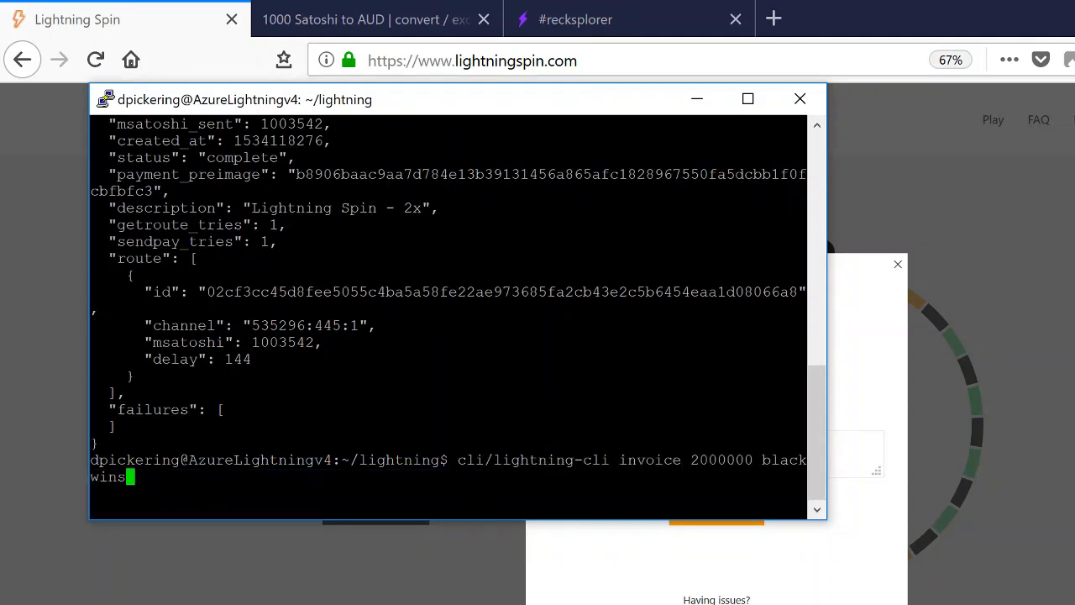
key("BackSpace")
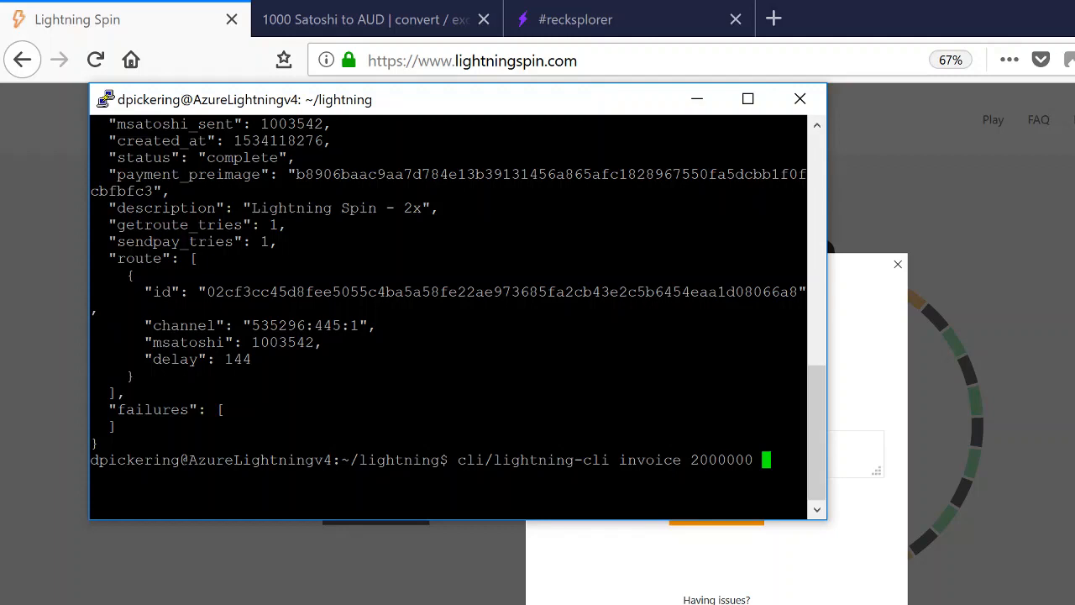
type("blac")
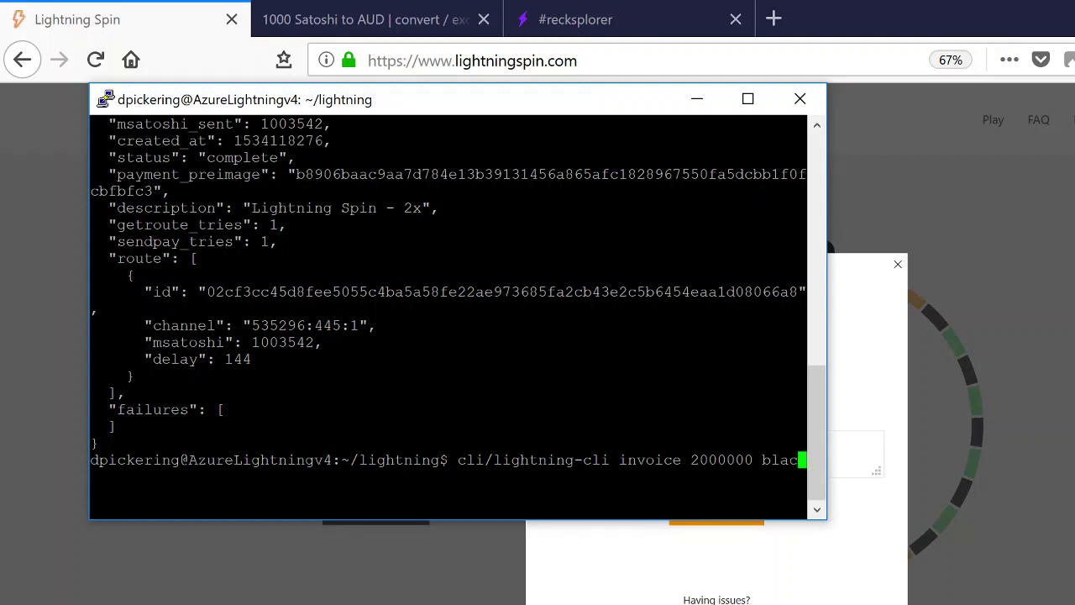
type("1 win")
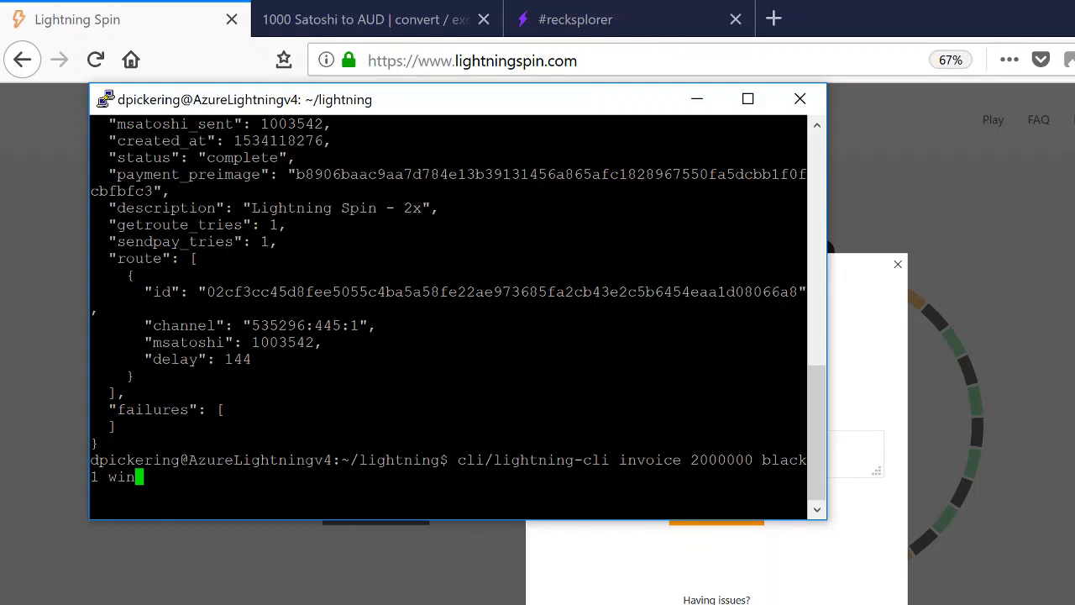
key("Return")
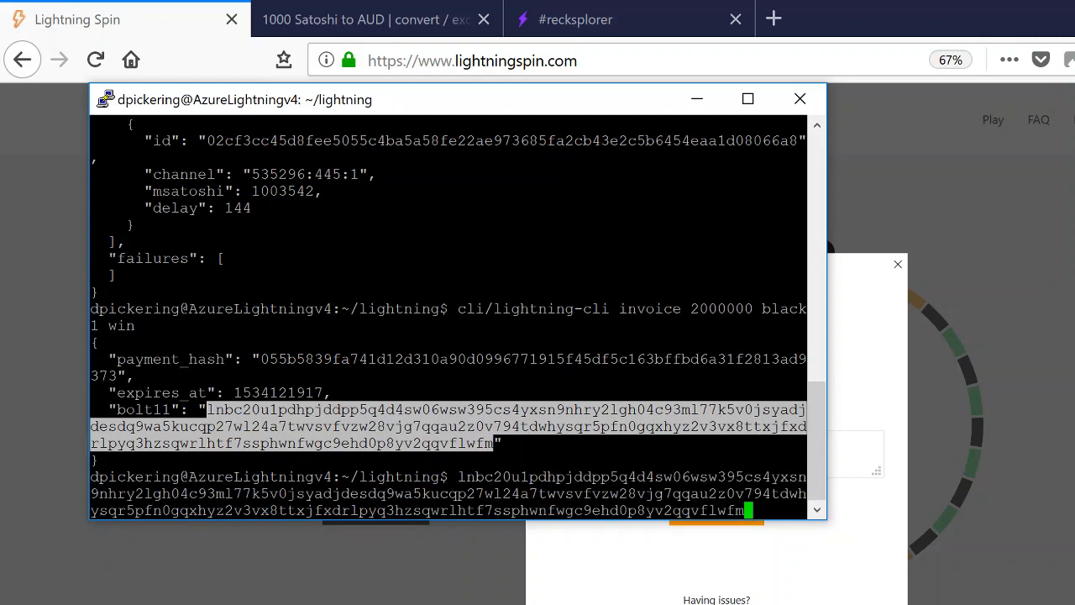
Withdraw 2,000 satoshis to the pasted invoice and close the Payment sent popup
left_click(799, 98)
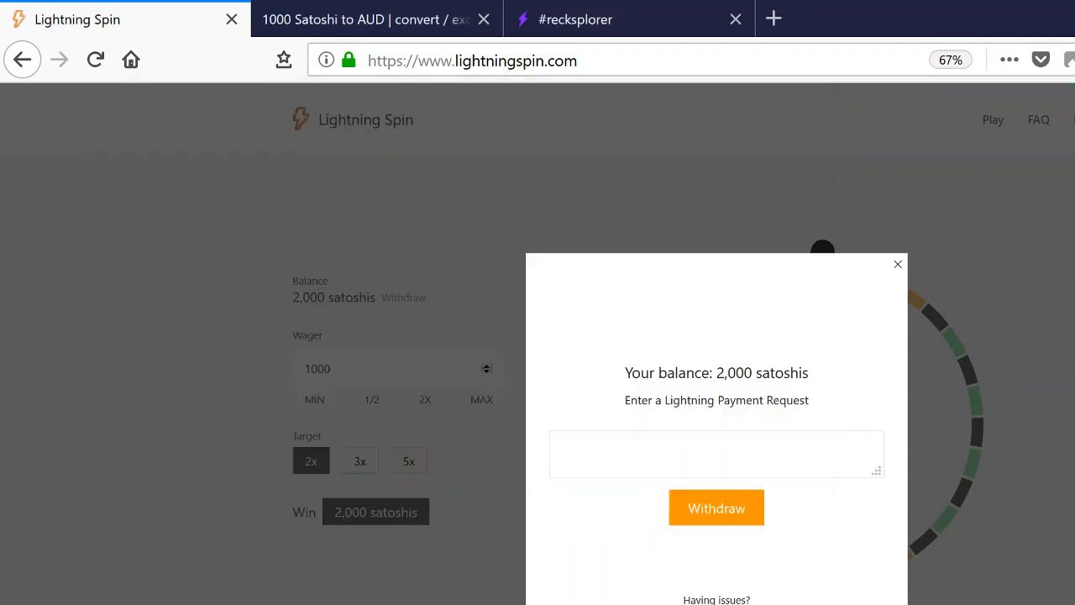
left_click(716, 508)
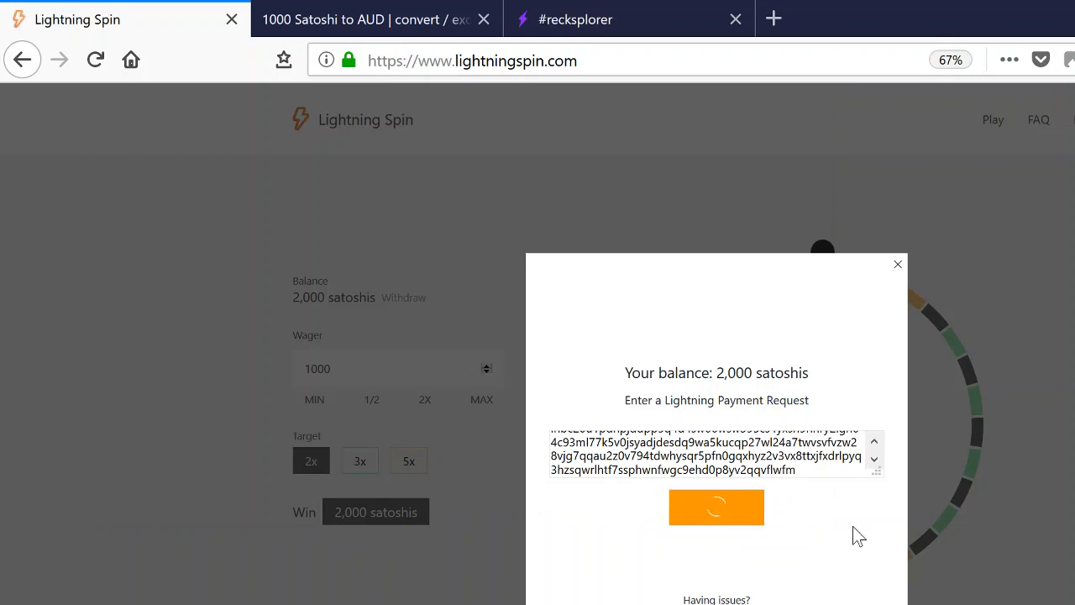
left_click(715, 506)
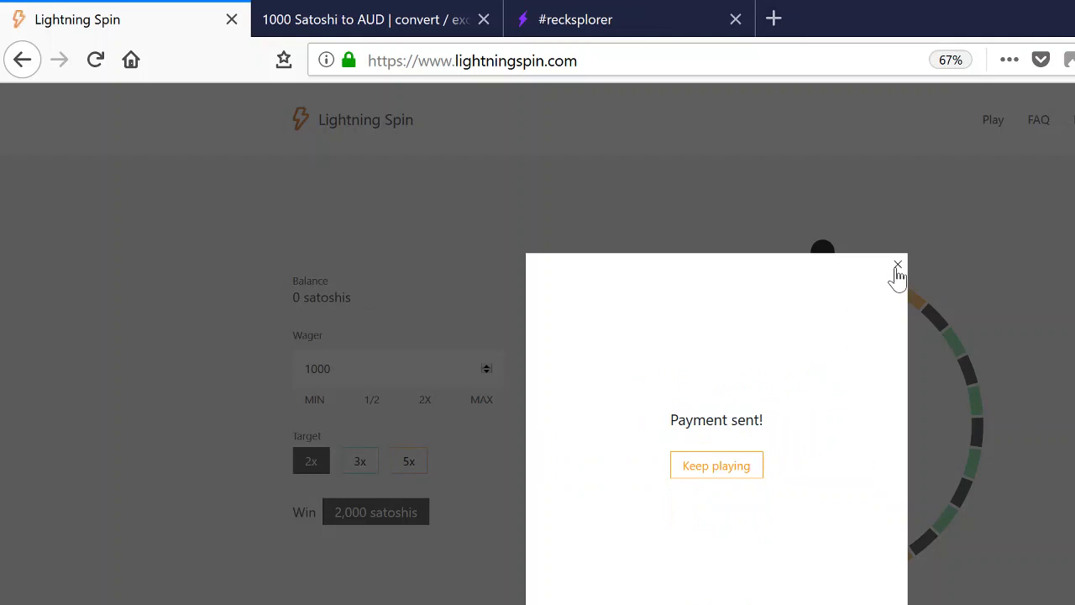
left_click(898, 265)
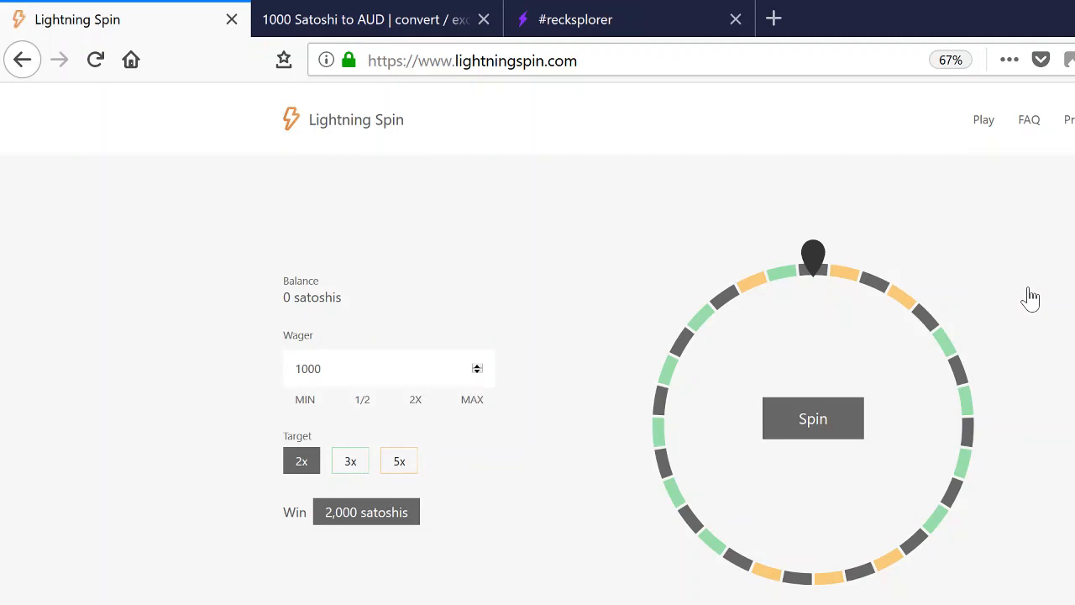
mouse_move(1031, 299)
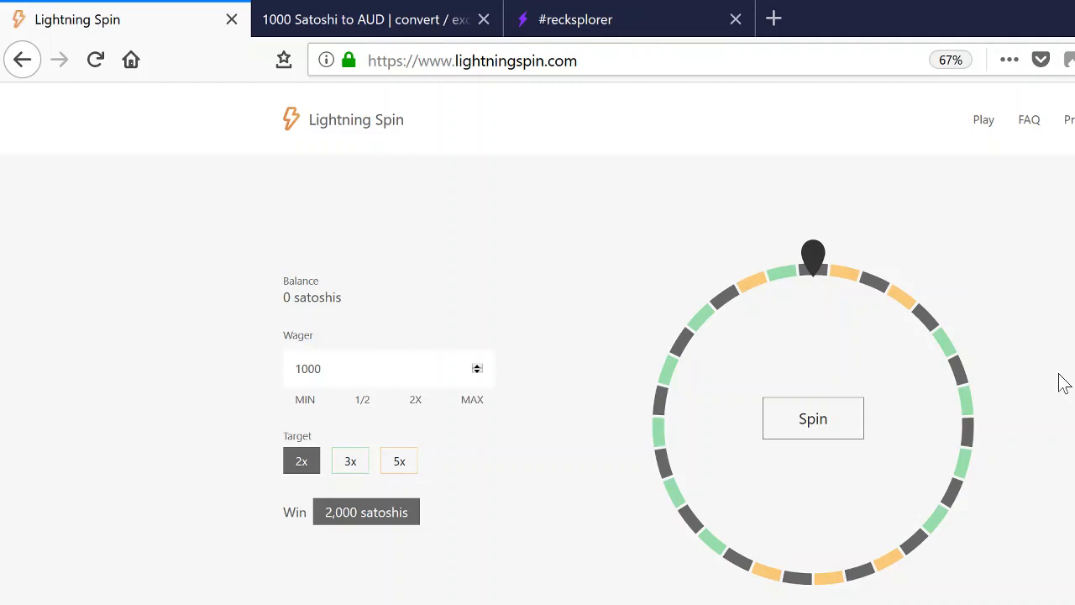
mouse_move(1067, 378)
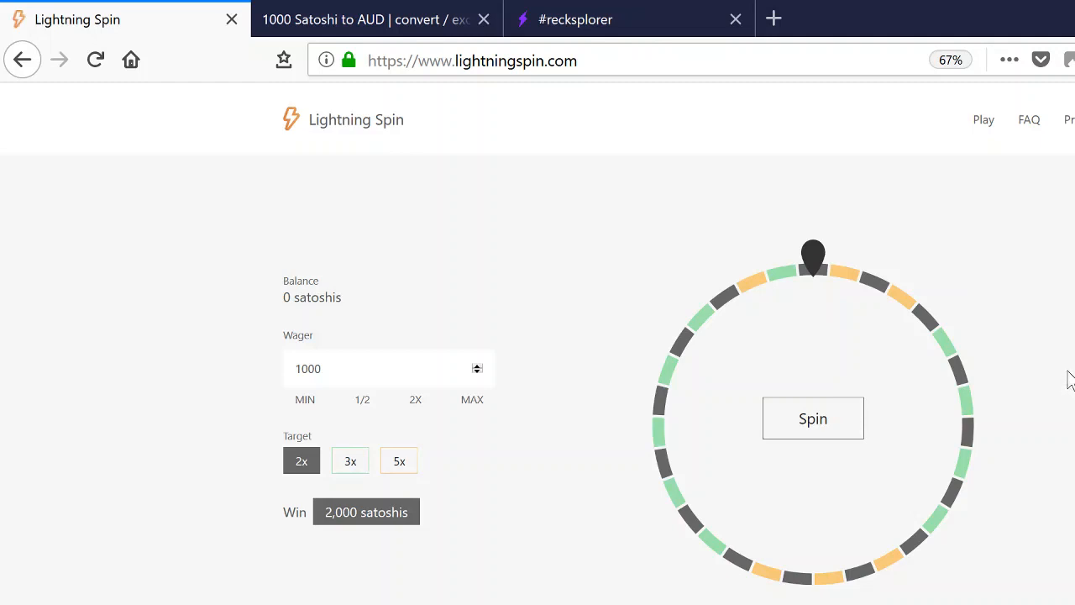